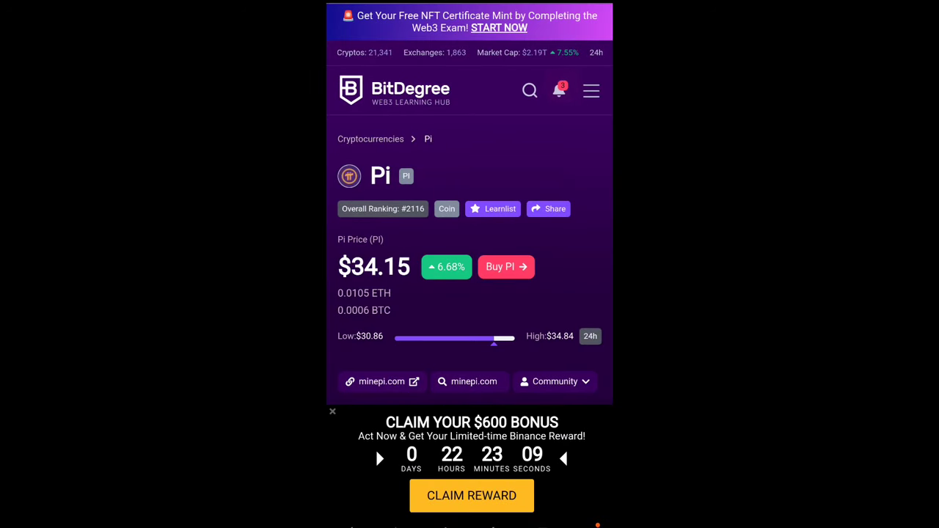
Step: Scroll down the Pi page to the Market Cap, Volume and Supply statistics and one-week chart
scroll("down", 3)
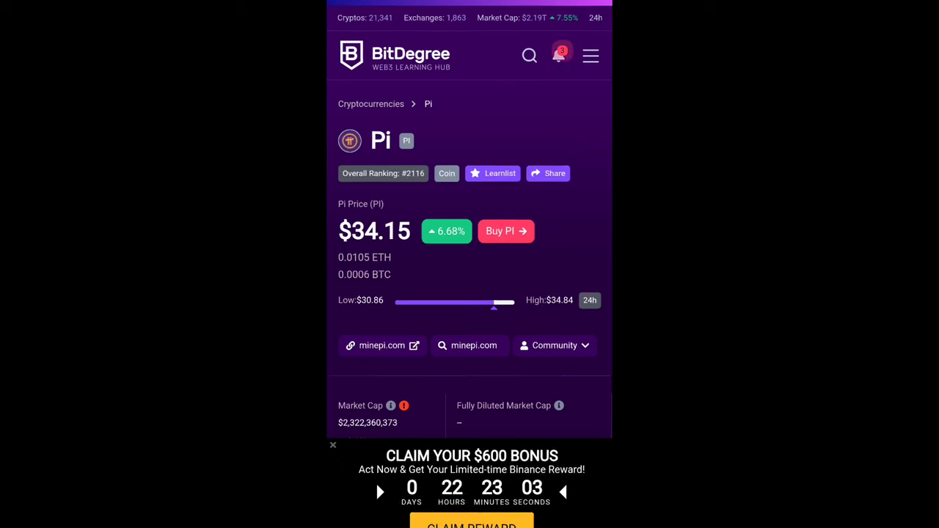
scroll("down", 3)
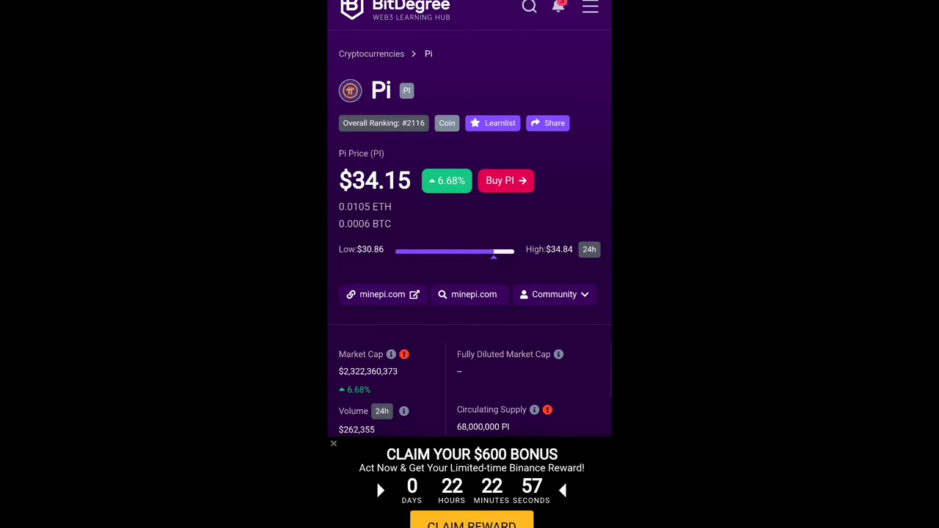
scroll("down", 3)
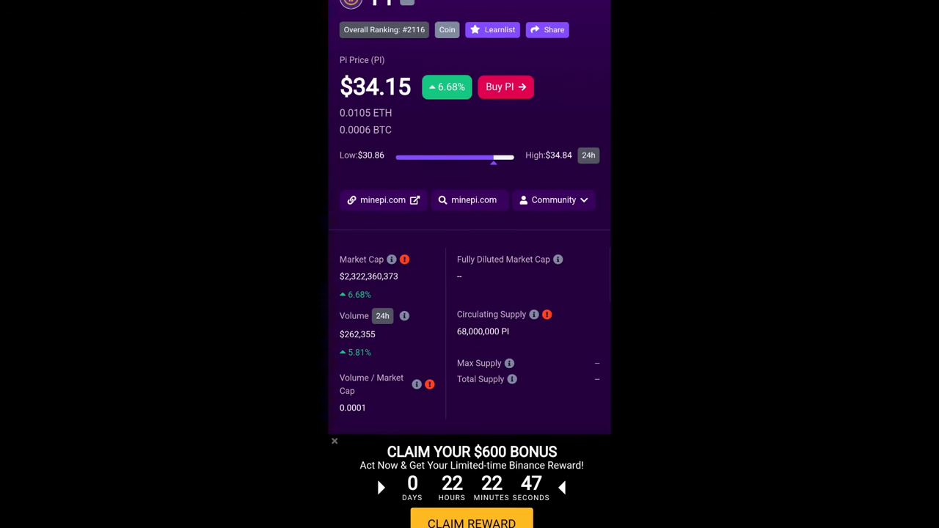
scroll("down", 3)
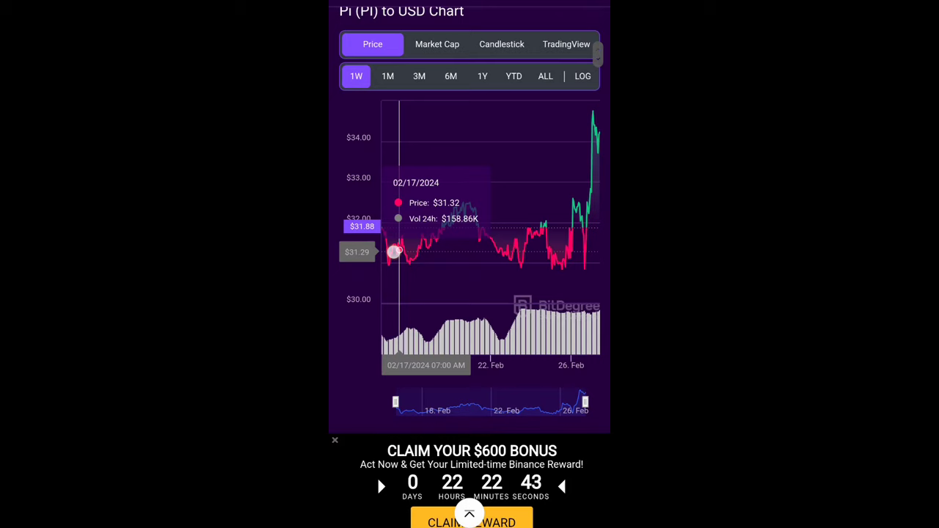
Step: Switch the Pi chart to Candlestick, then reach the converter showing 1 PI = 34.15 USD
scroll("down", 3)
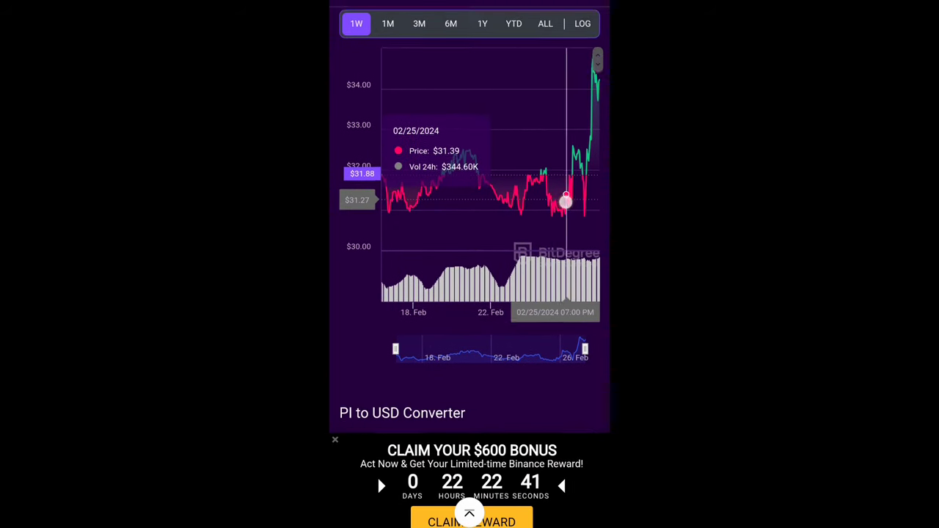
scroll("down", 3)
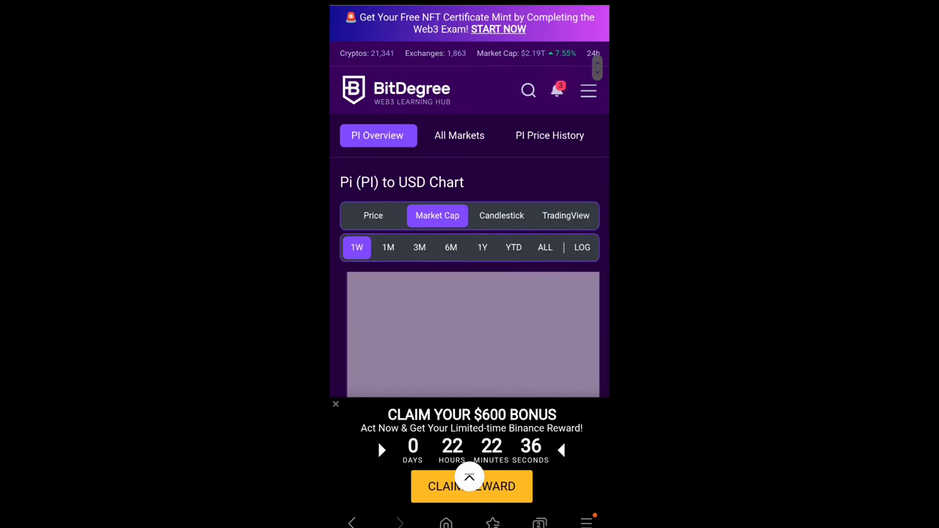
scroll("down", 3)
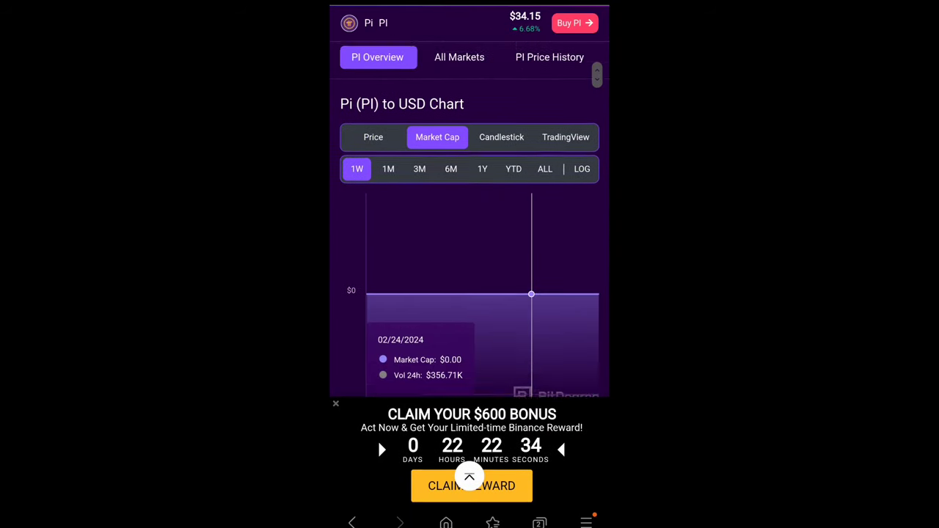
left_click(501, 137)
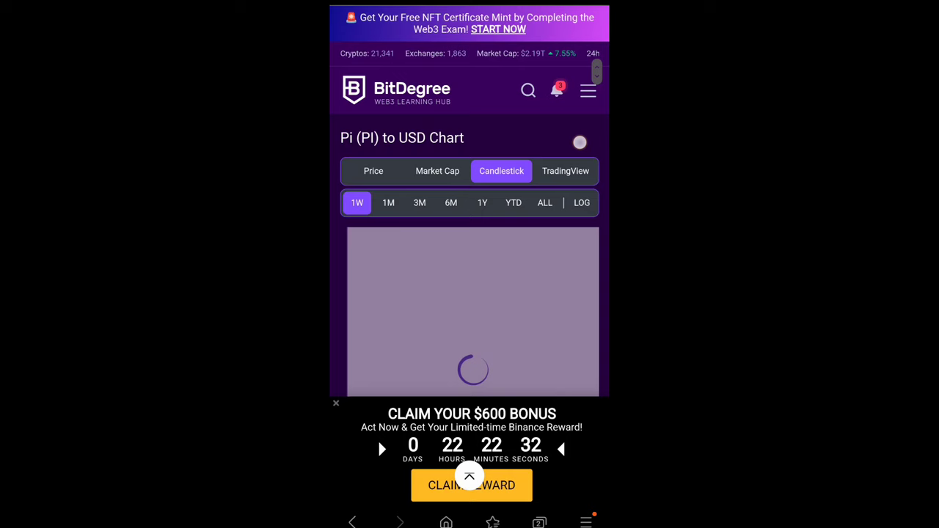
scroll("down", 3)
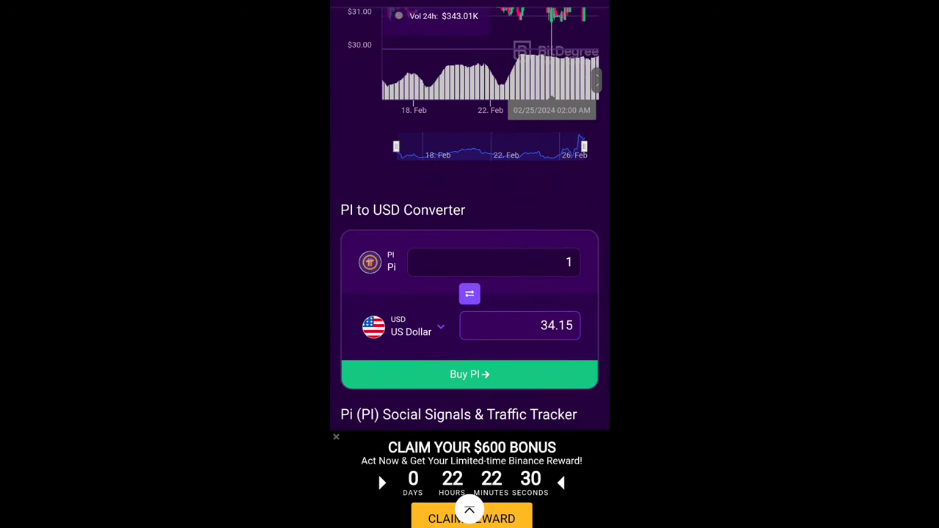
Step: Reveal the Social Signals section showing 3.22M X followers and no official Reddit account
left_click(493, 262)
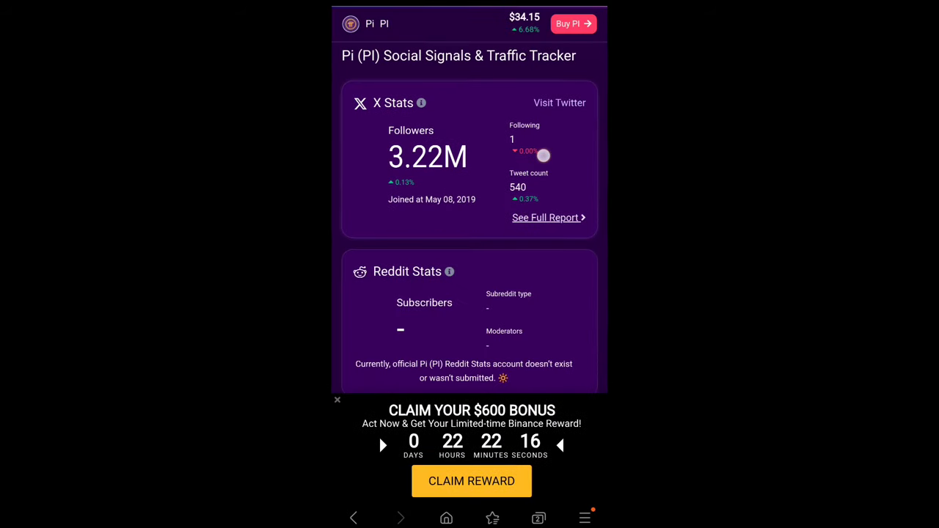
Step: Return to the one-week price chart showing $31.58 on 02/18/2024
scroll("down", 3)
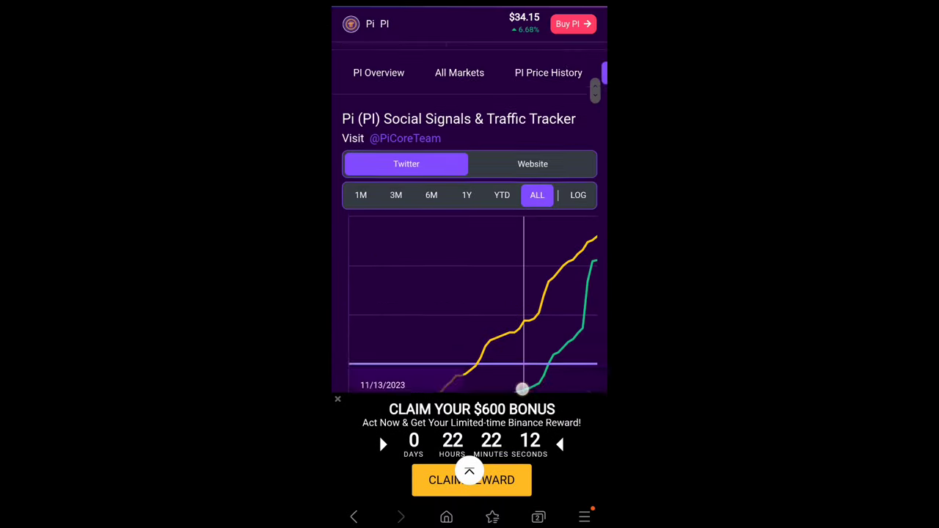
scroll("down", 3)
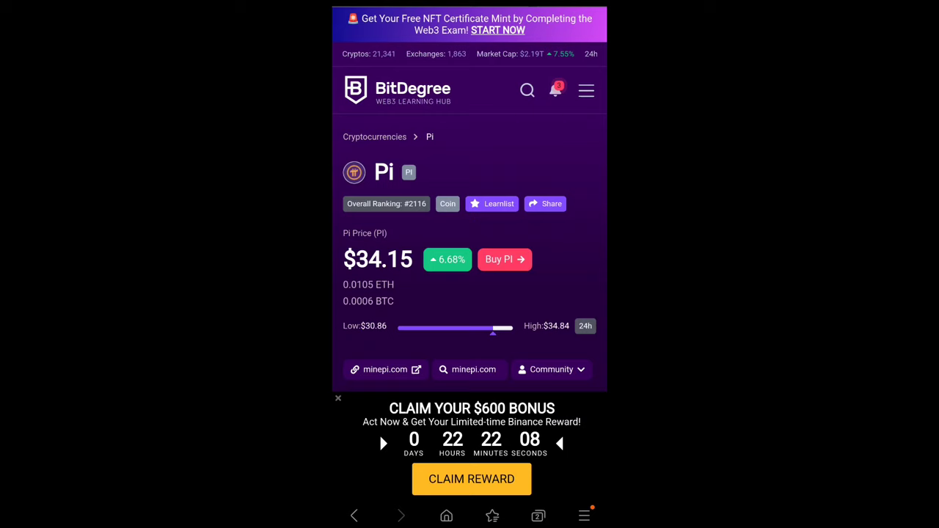
scroll("down", 3)
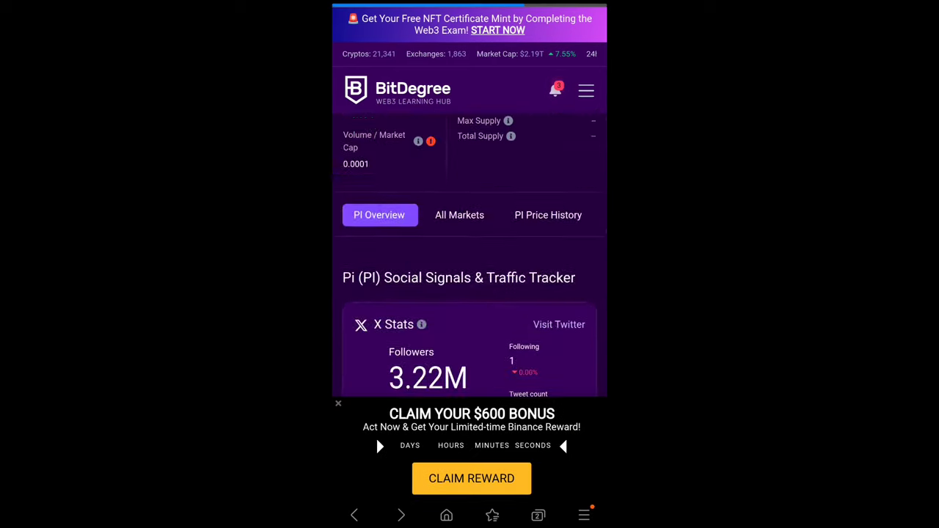
scroll("down", 3)
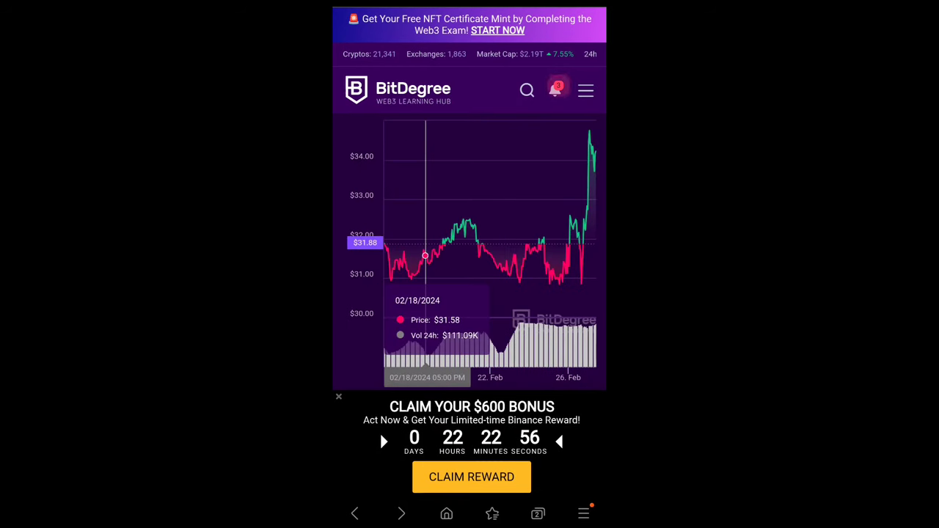
Step: Enter 100 in the PI amount box so the converter shows 3415.24 USD
scroll("down", 3)
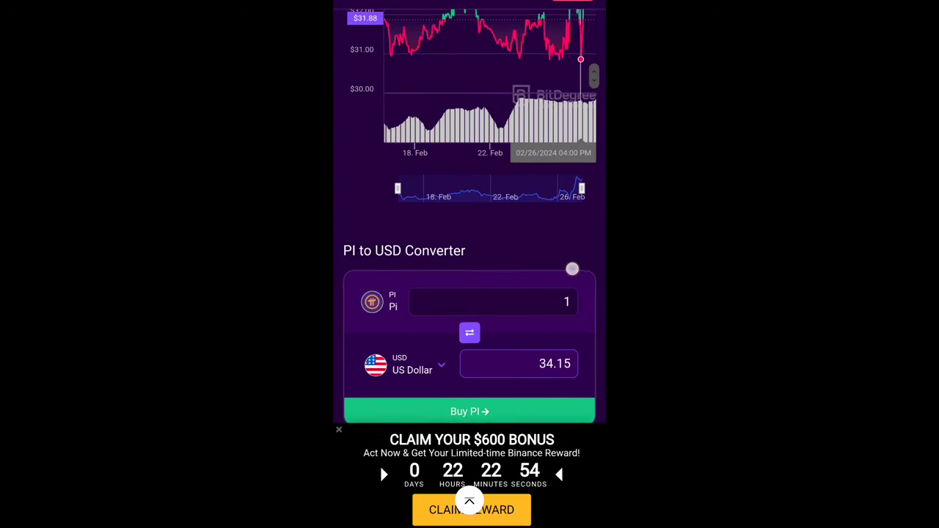
left_click(491, 301)
type("00")
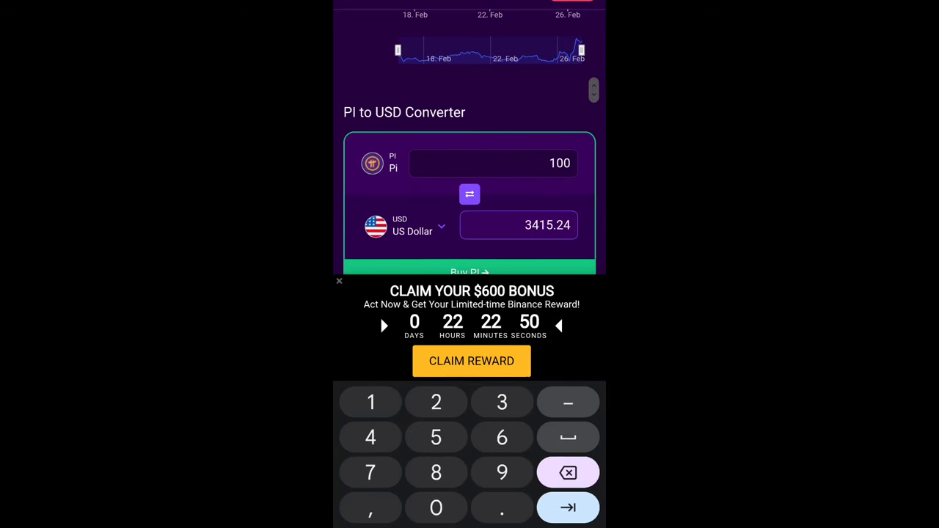
scroll("down", 3)
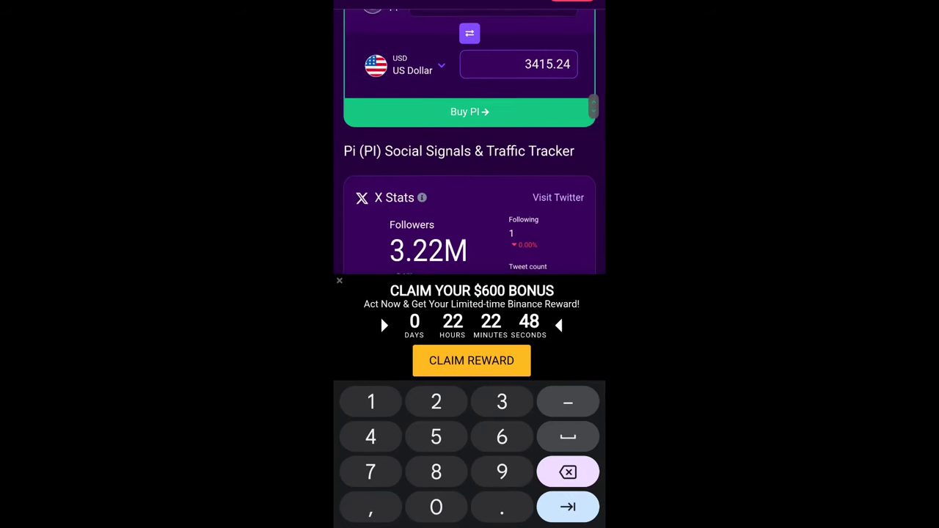